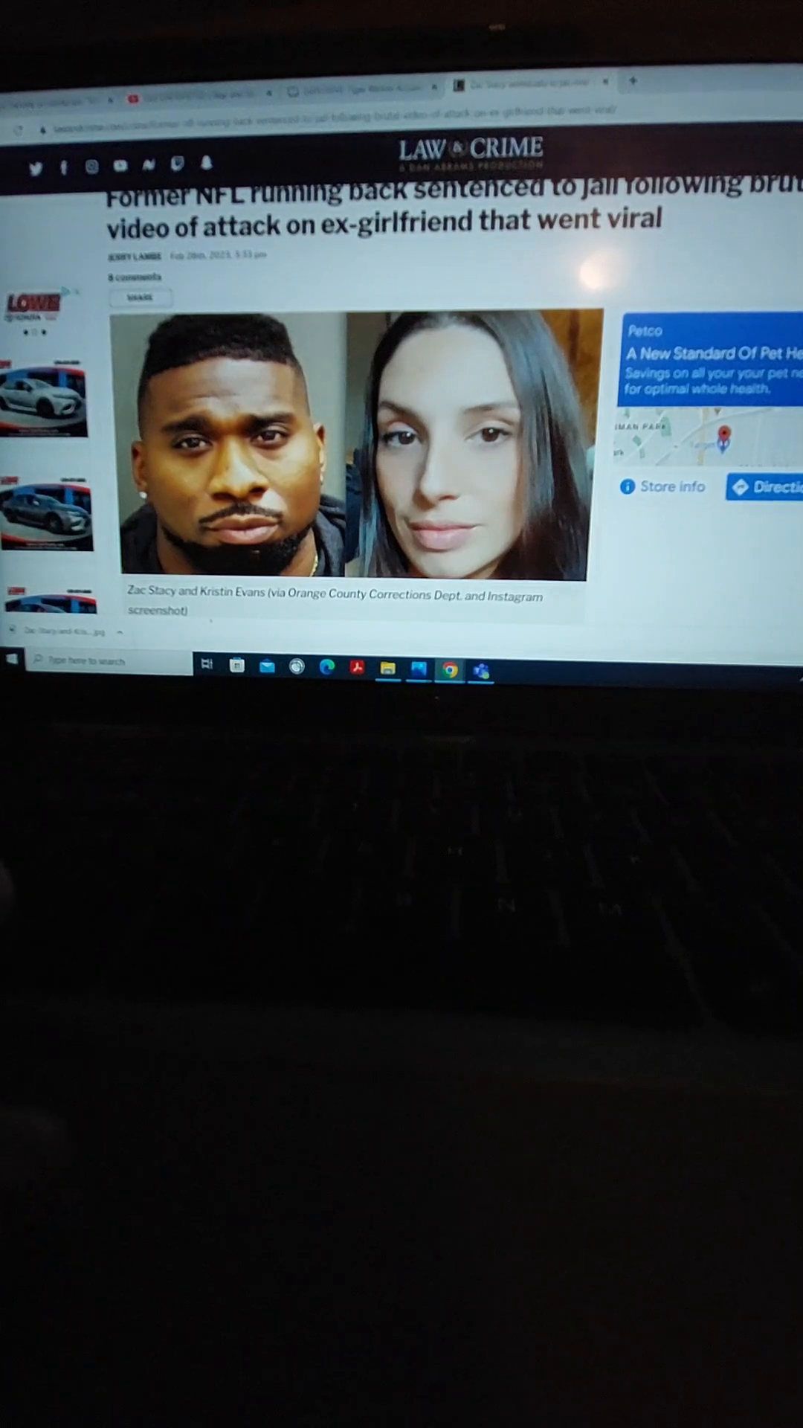
scroll("down", 3)
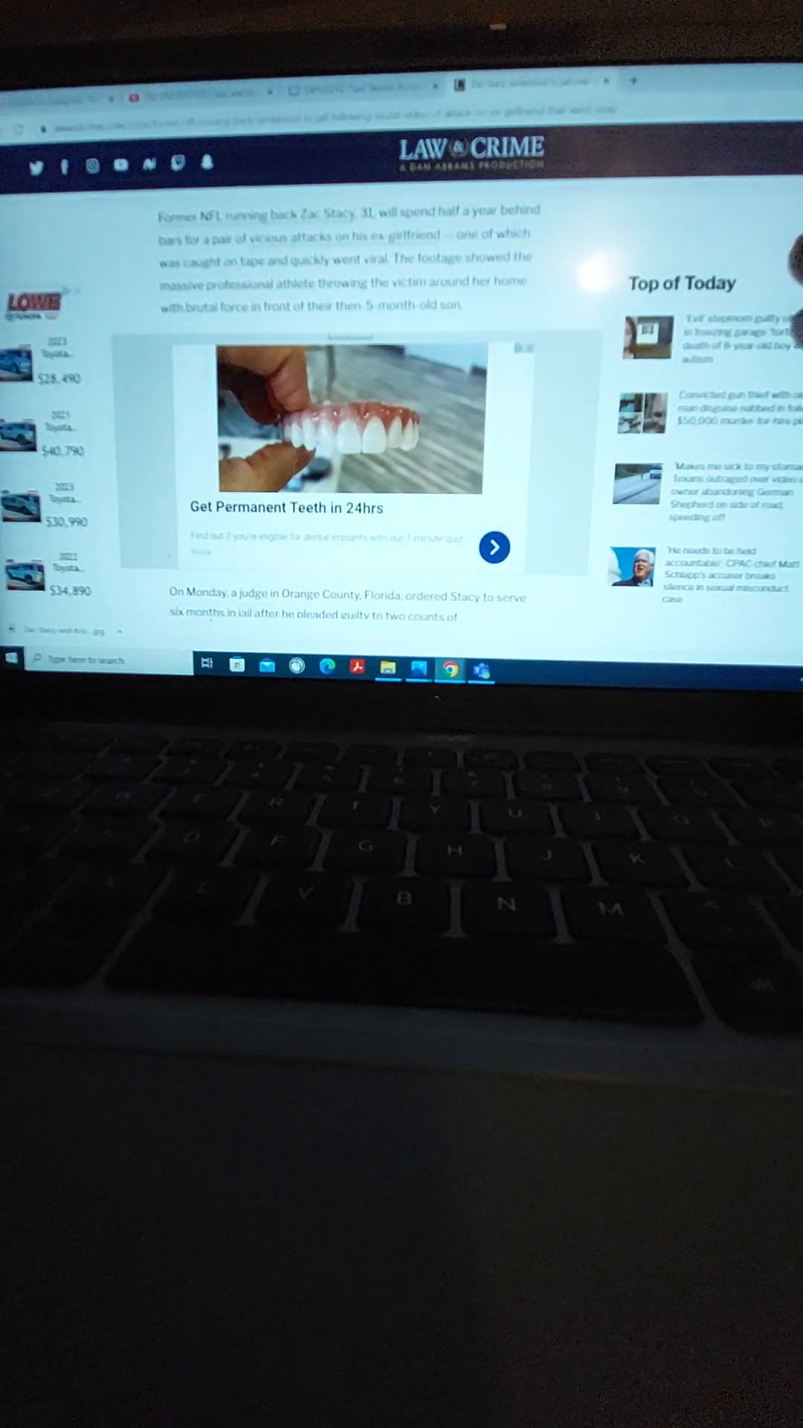
scroll("down", 3)
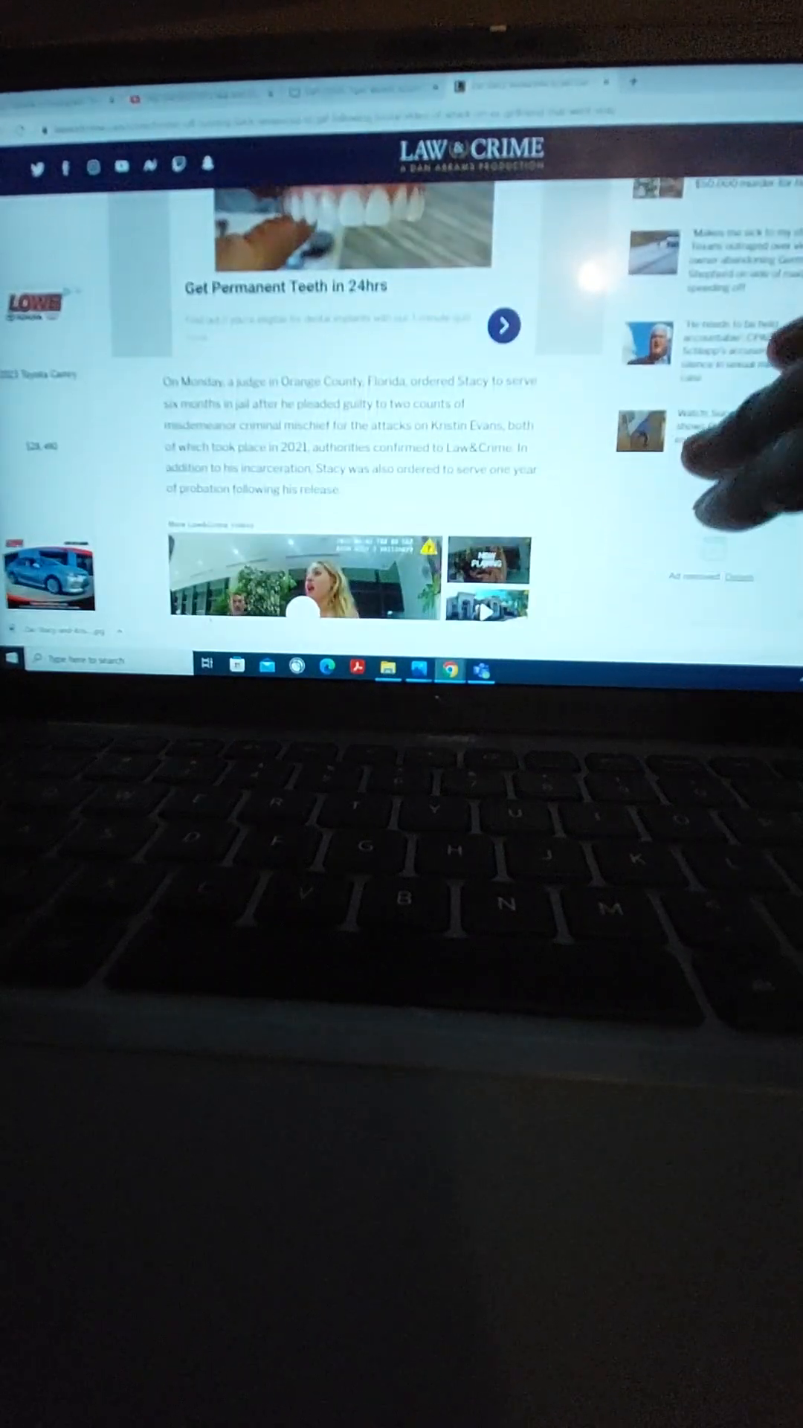
scroll("down", 3)
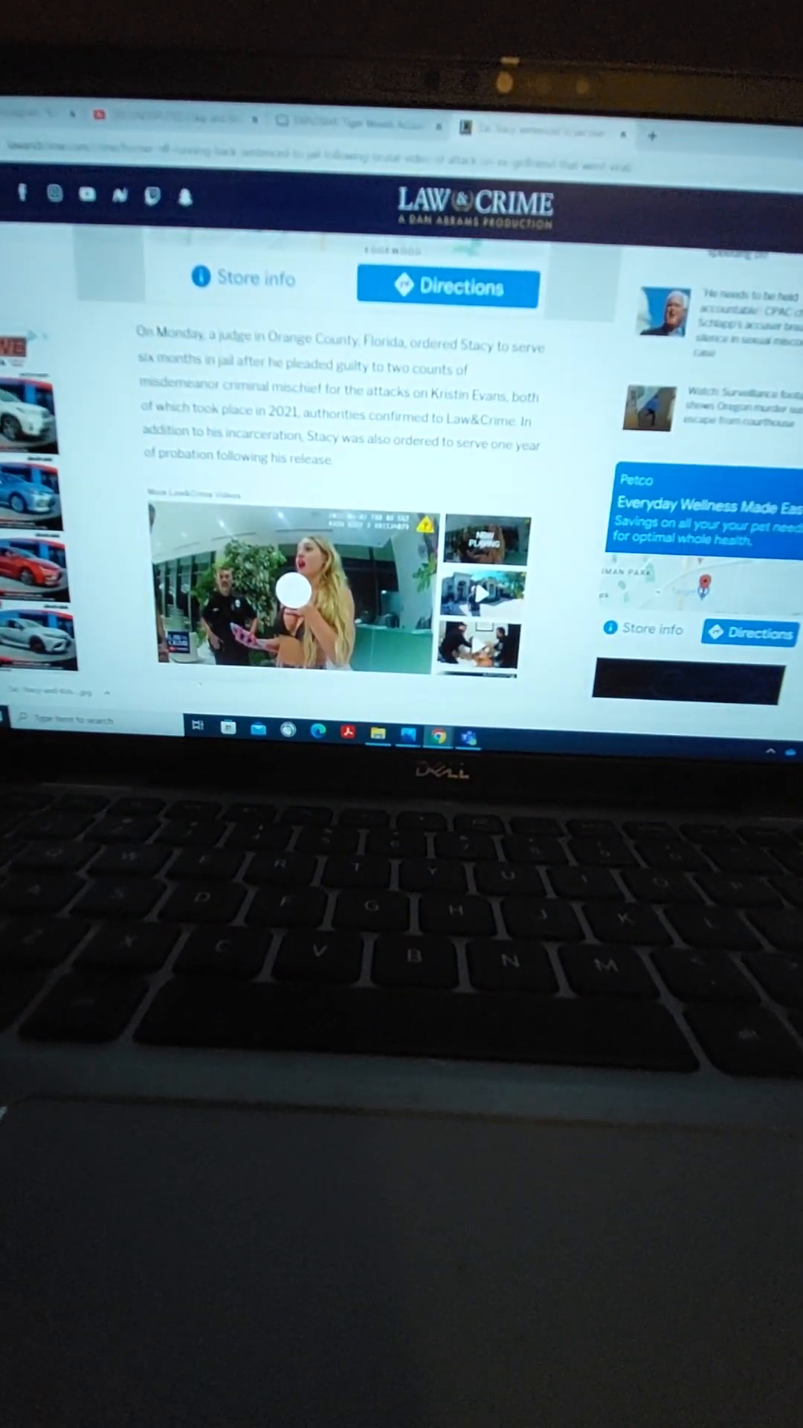
scroll("down", 3)
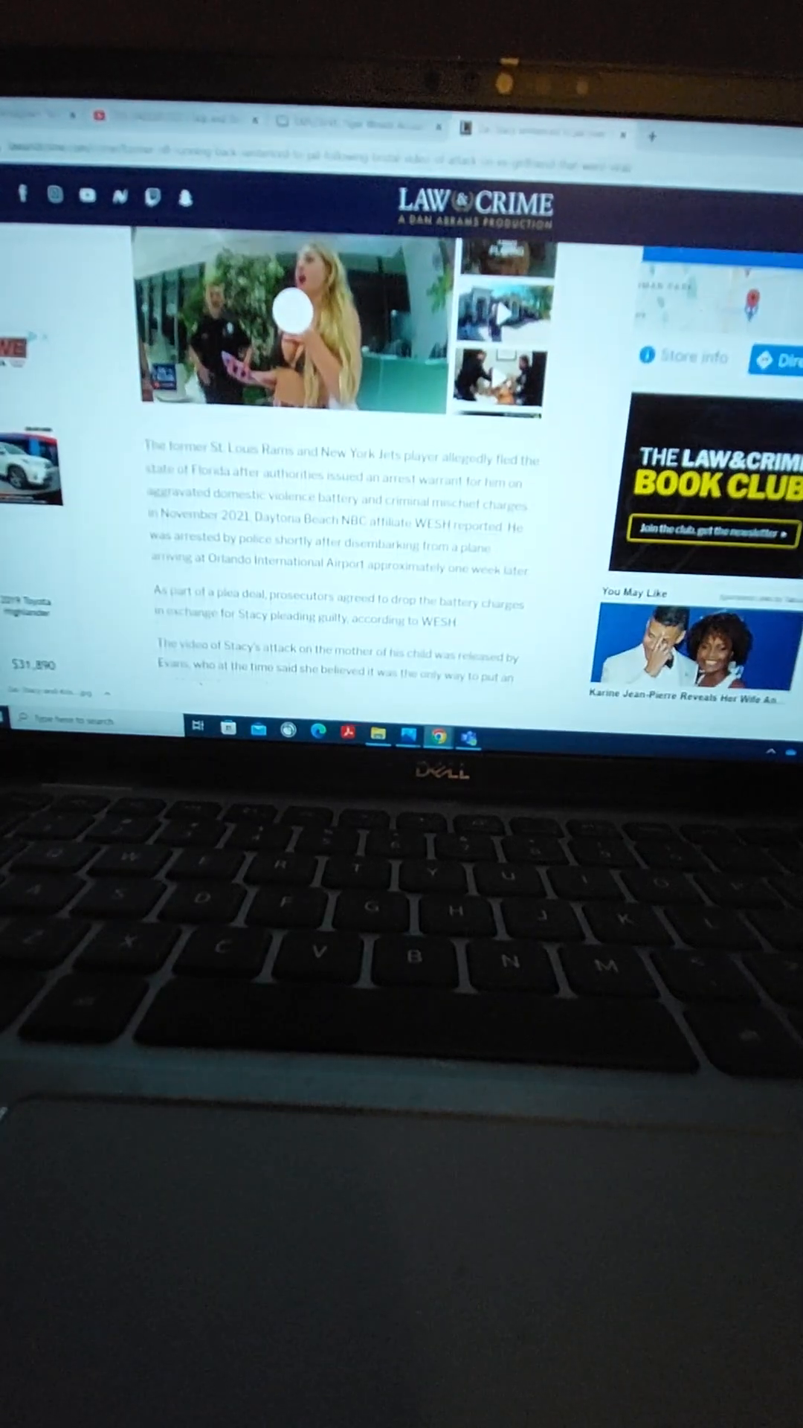
scroll("down", 3)
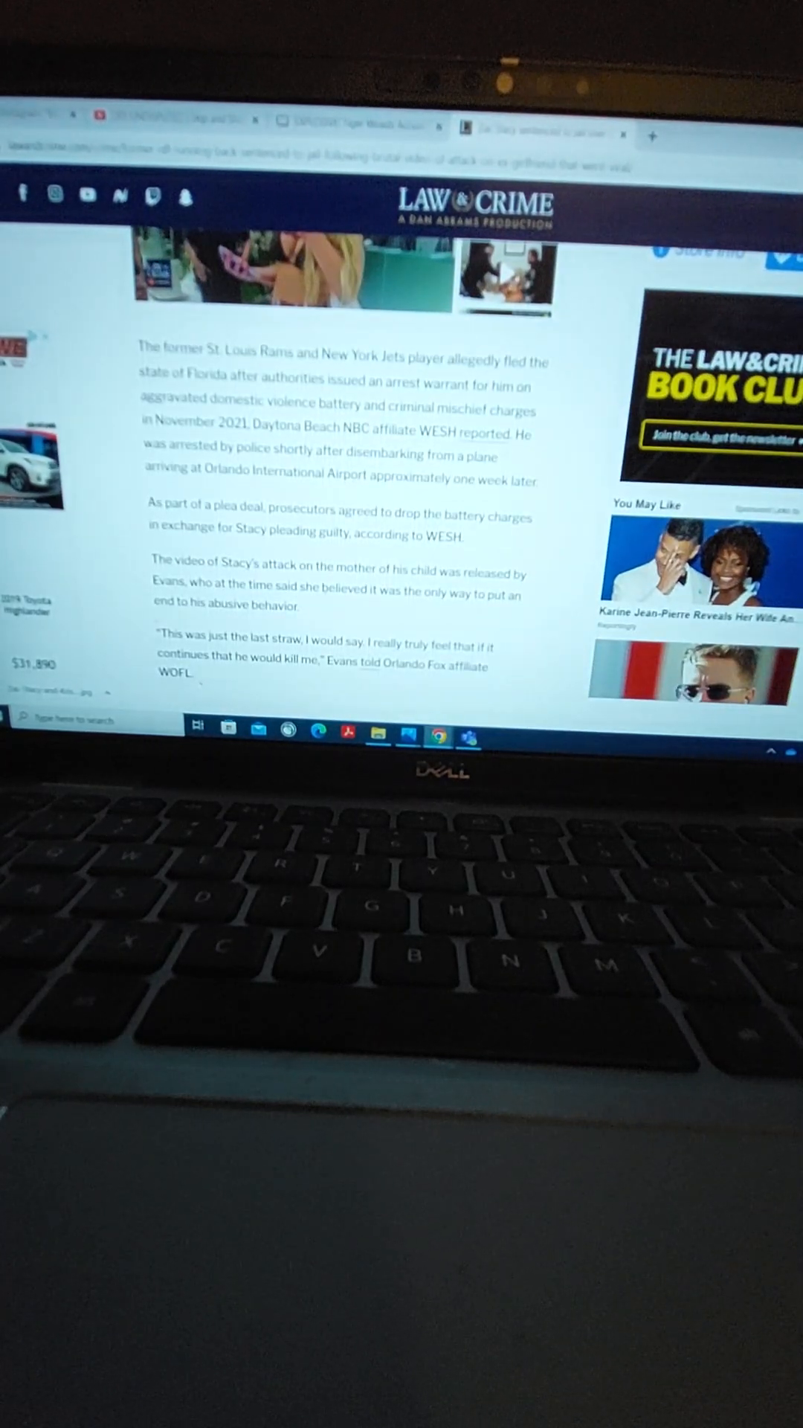